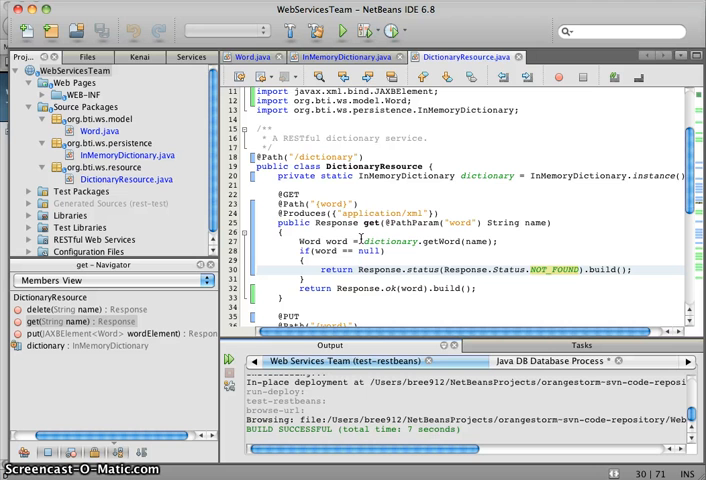
Scroll the WebServicesTeam test page to view the dictionary resource.
scroll("down", 3)
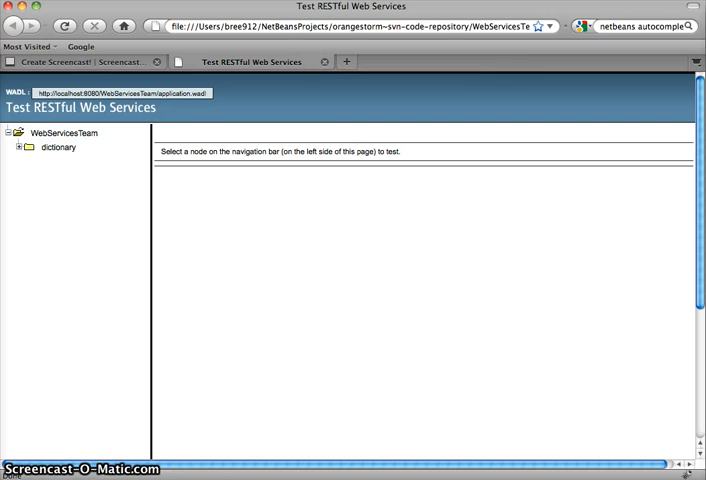
PUT the word 'btier' as JSON to the dictionary {word} resource.
left_click(63, 163)
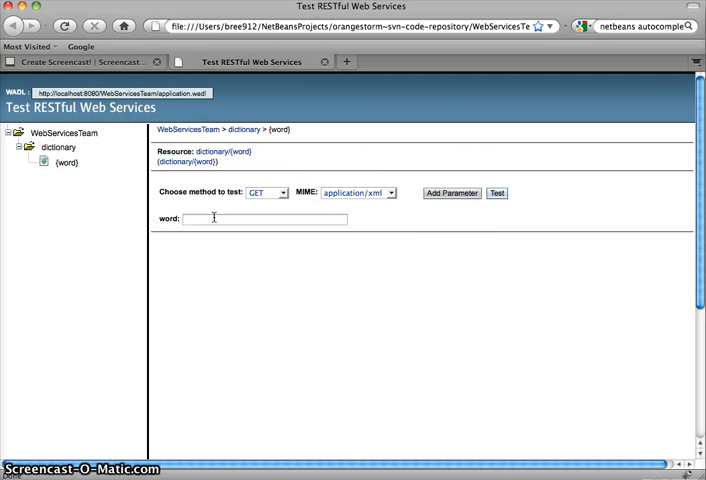
left_click(281, 193)
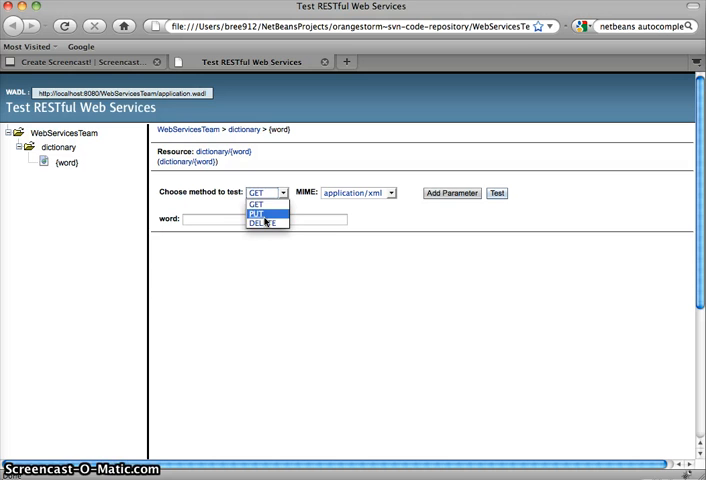
left_click(264, 211)
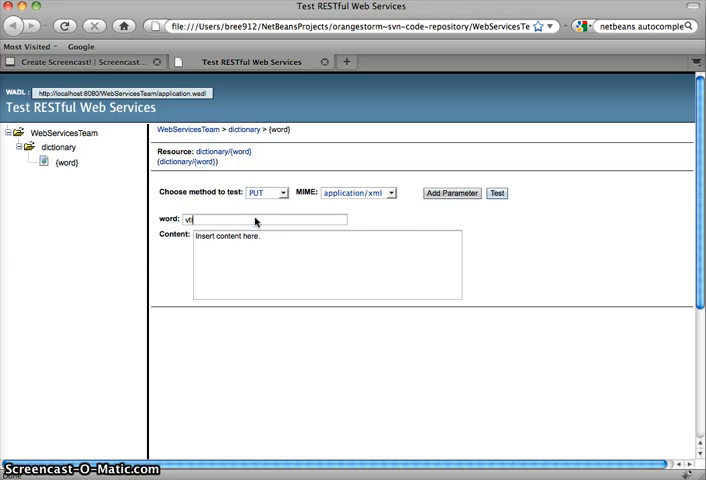
type("btier")
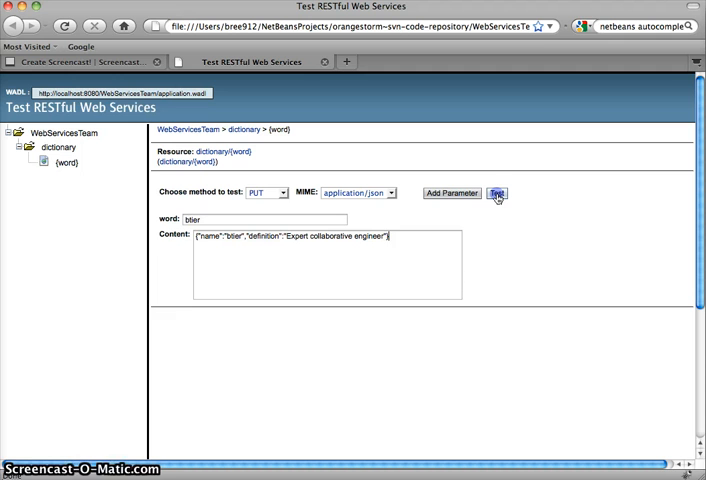
left_click(497, 193)
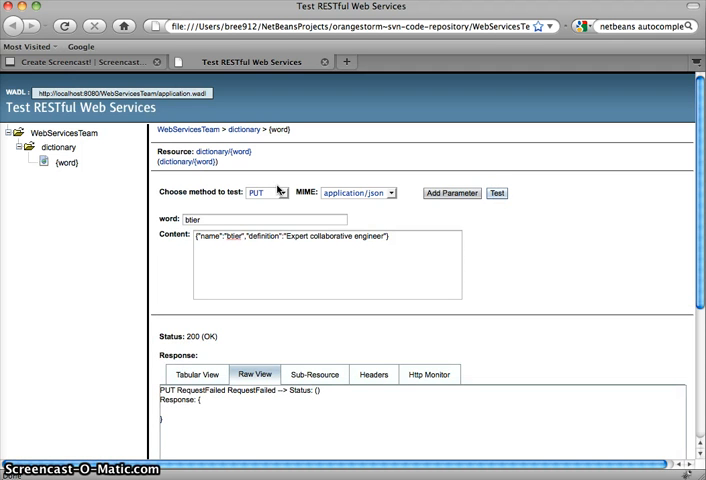
Send a JSON GET for 'btier', returning 'Expert collaborative engineer'.
left_click(265, 192)
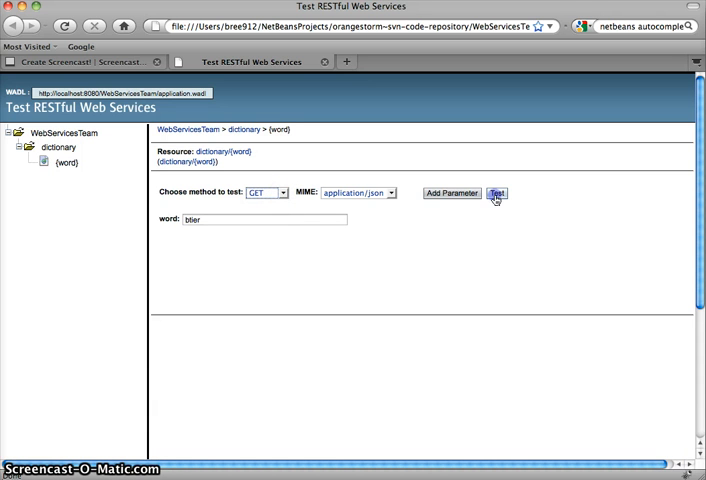
left_click(497, 193)
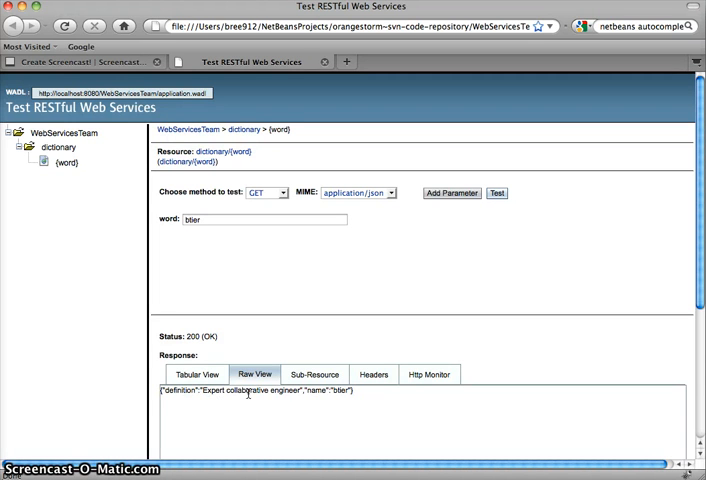
mouse_move(395, 204)
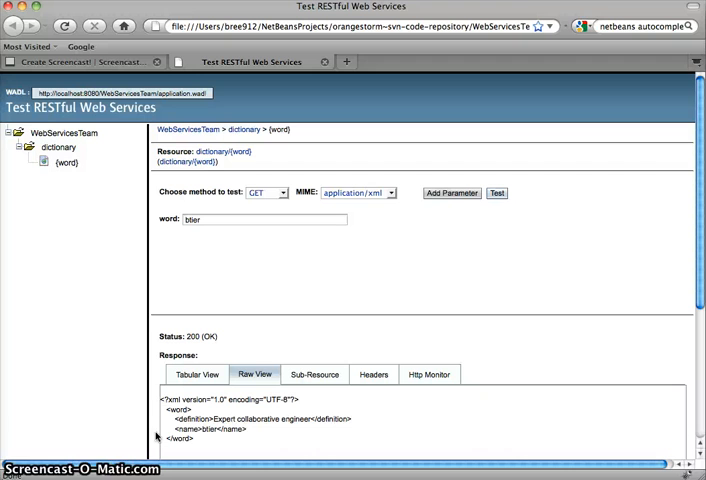
mouse_move(113, 415)
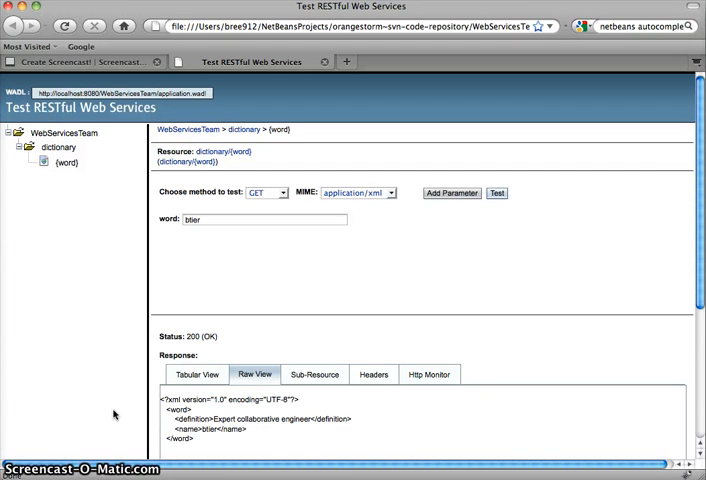